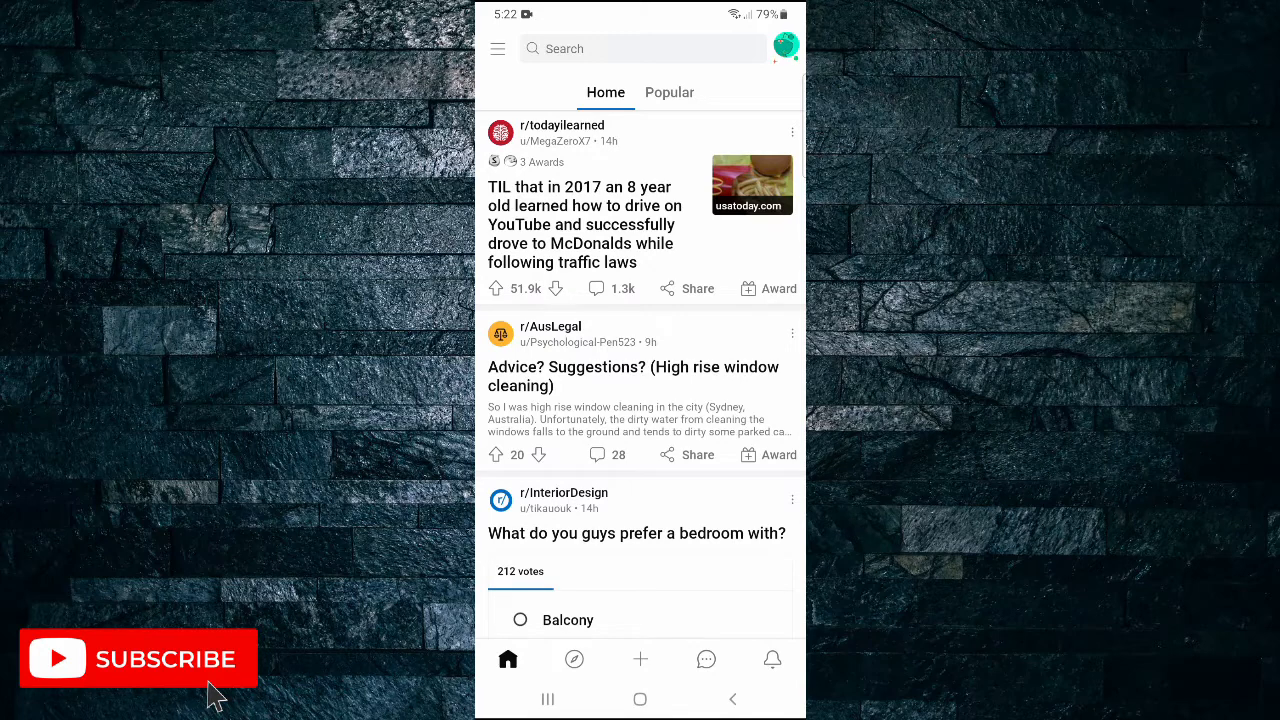
Start a new video post and load the 32-second bird clip into the trim editor
{"action": "left_click", "coordinate": [640, 659]}
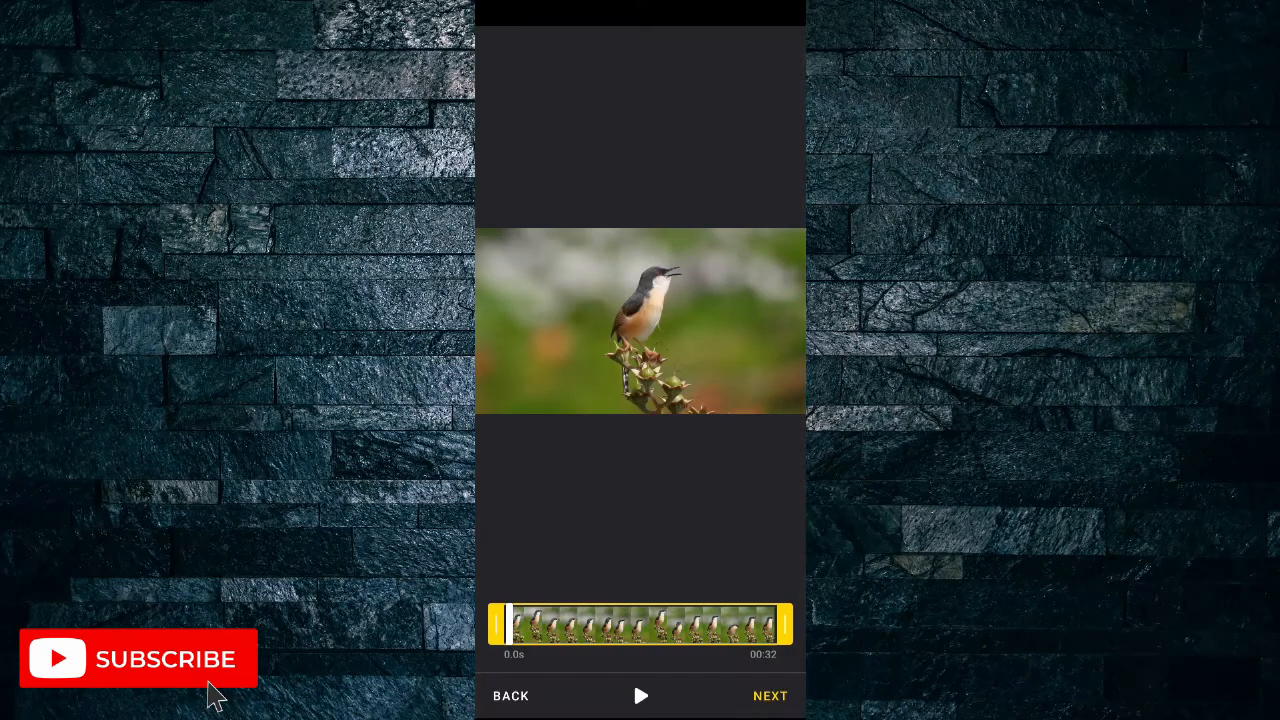
Preview the bird clip, then attach the full untrimmed 32 seconds to the draft
{"action": "left_click", "coordinate": [640, 696]}
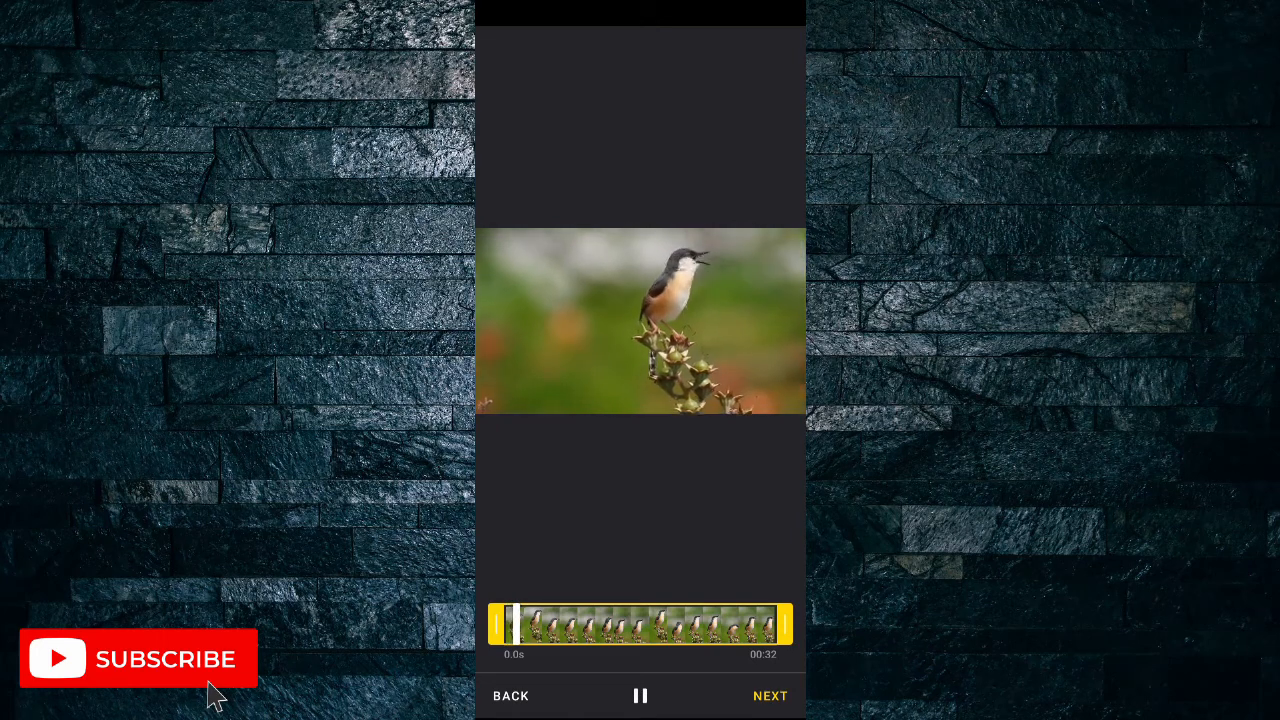
{"action": "left_click", "coordinate": [639, 696]}
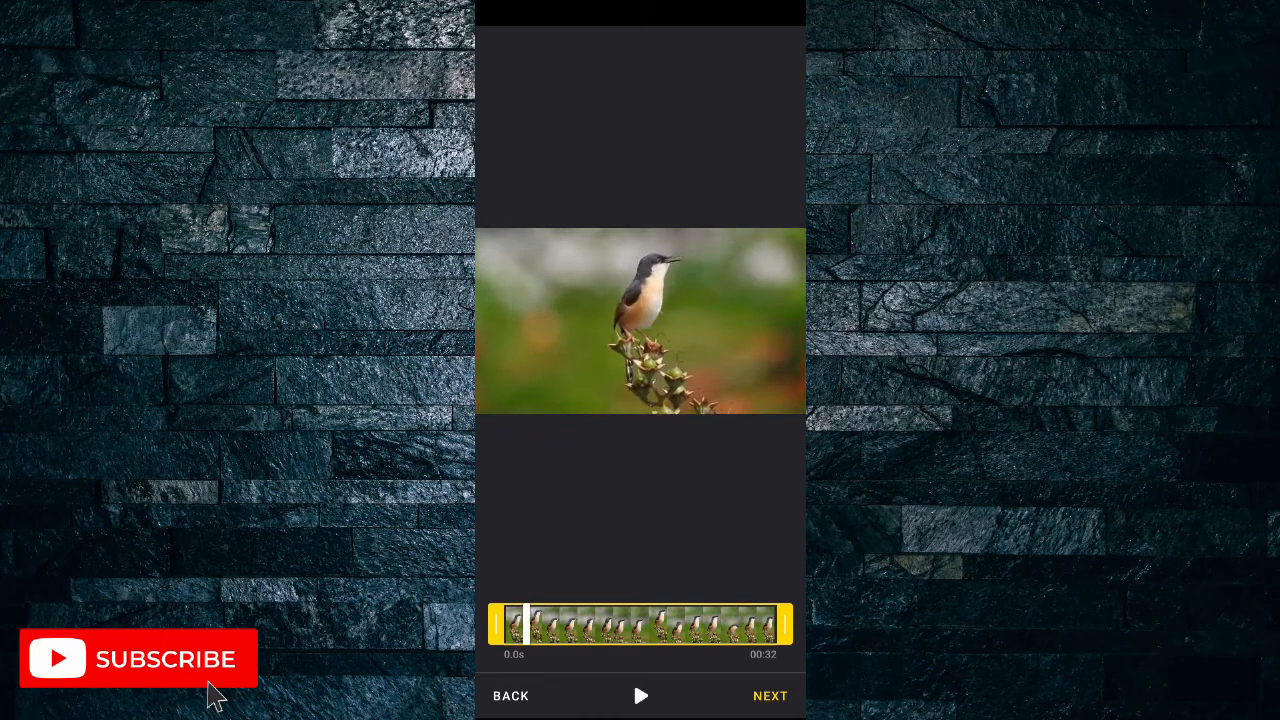
{"action": "left_click", "coordinate": [770, 696]}
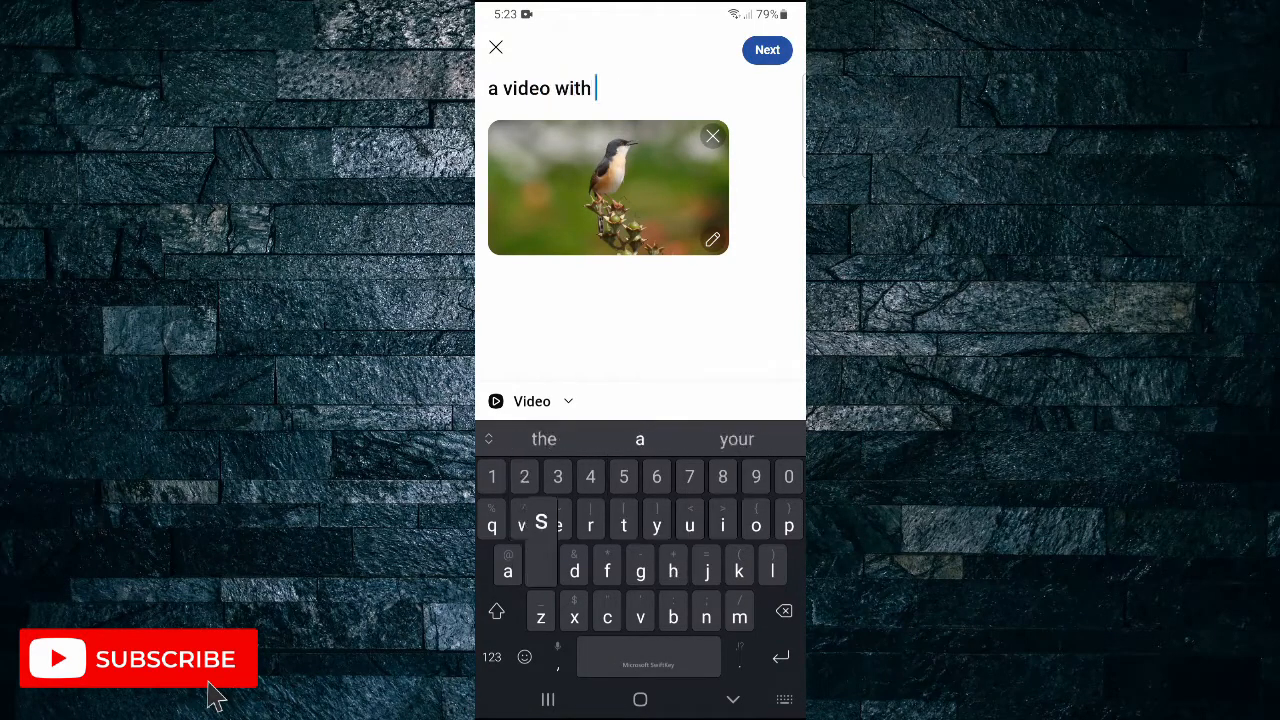
Complete the title as 'a video with sound' and continue to the community chooser
{"action": "type", "text": "sound"}
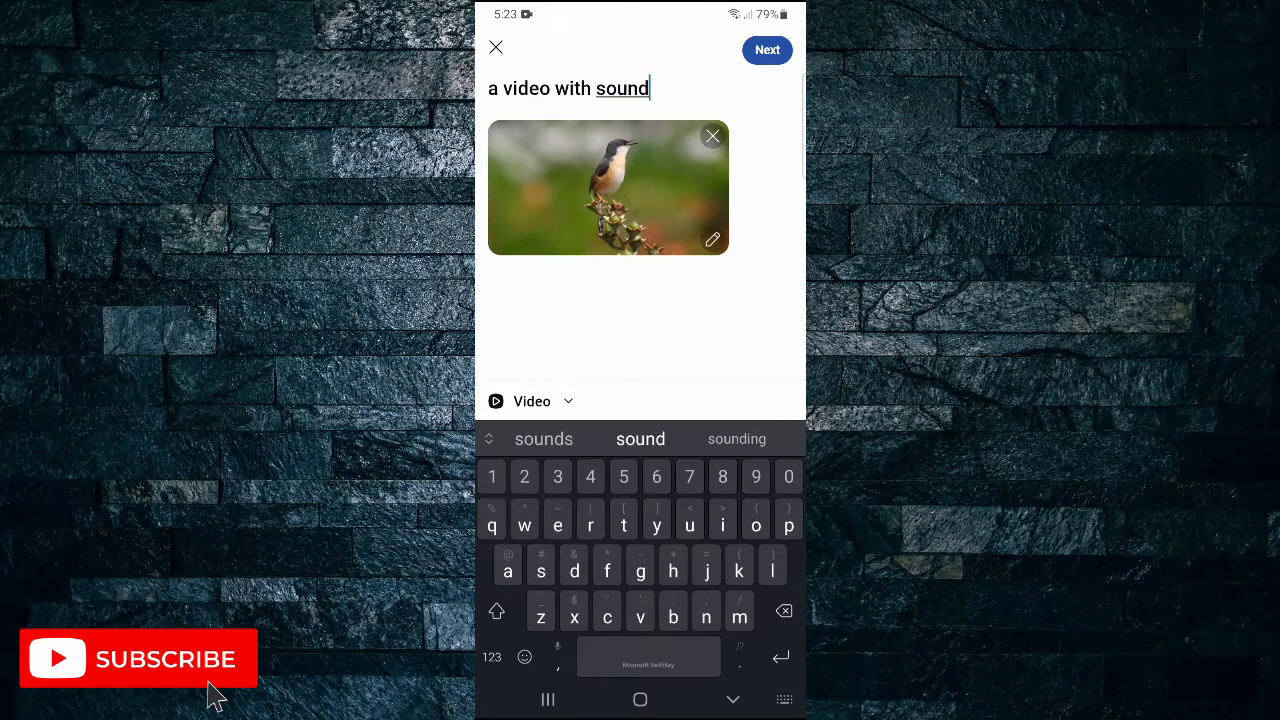
{"action": "left_click", "coordinate": [767, 50]}
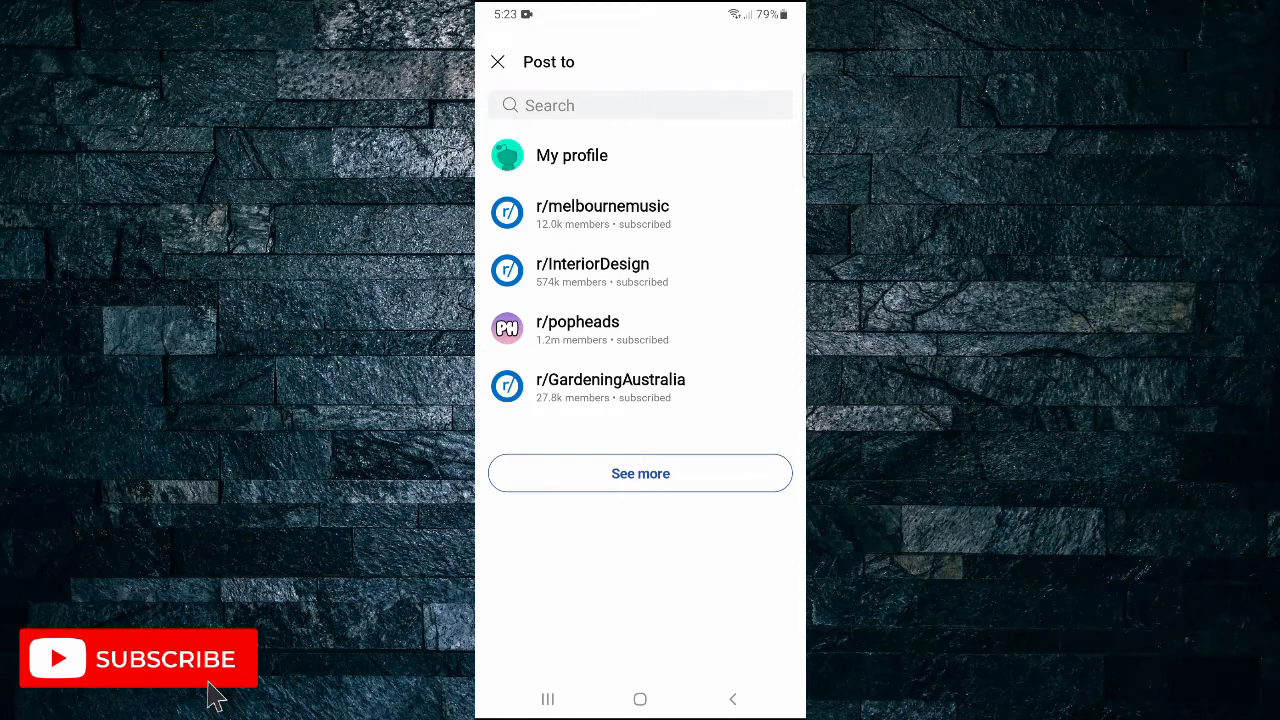
Choose My profile as the post destination
{"action": "left_click", "coordinate": [572, 155]}
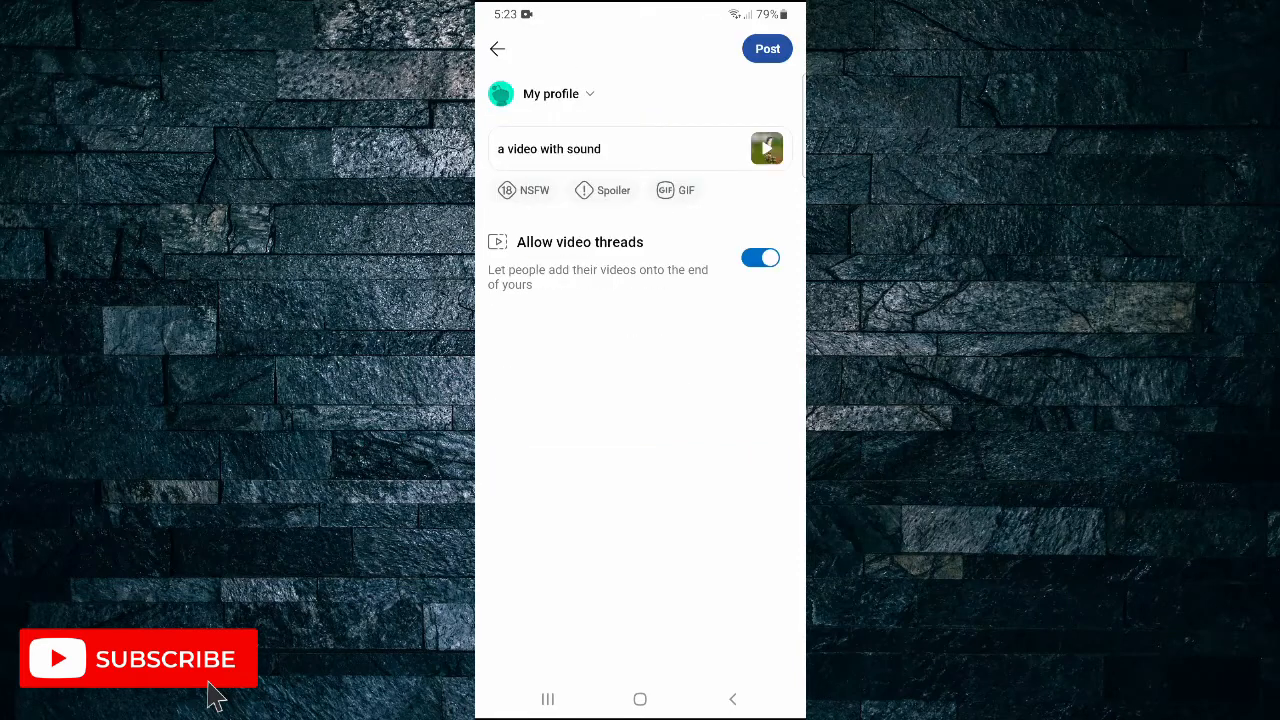